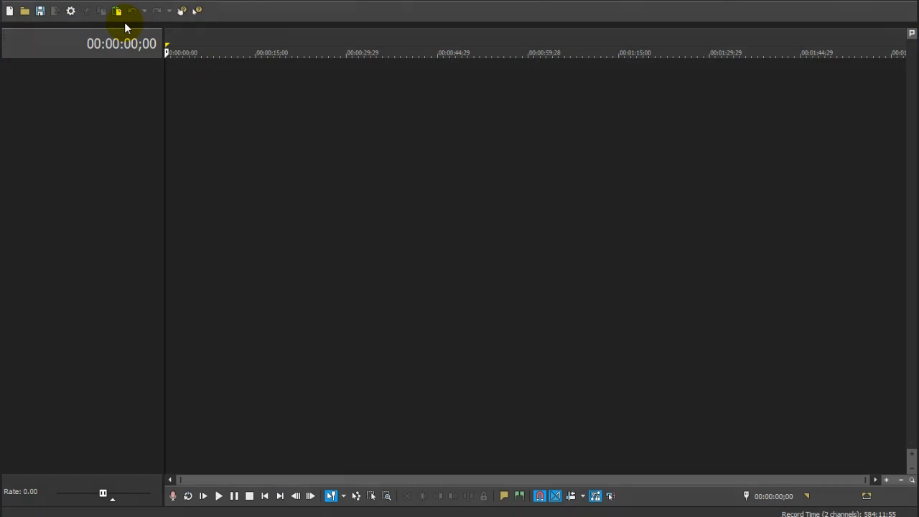
# Step: Exit VEGAS Pro 16.0 from the File menu to return to the desktop
pyautogui.click(7, 6)
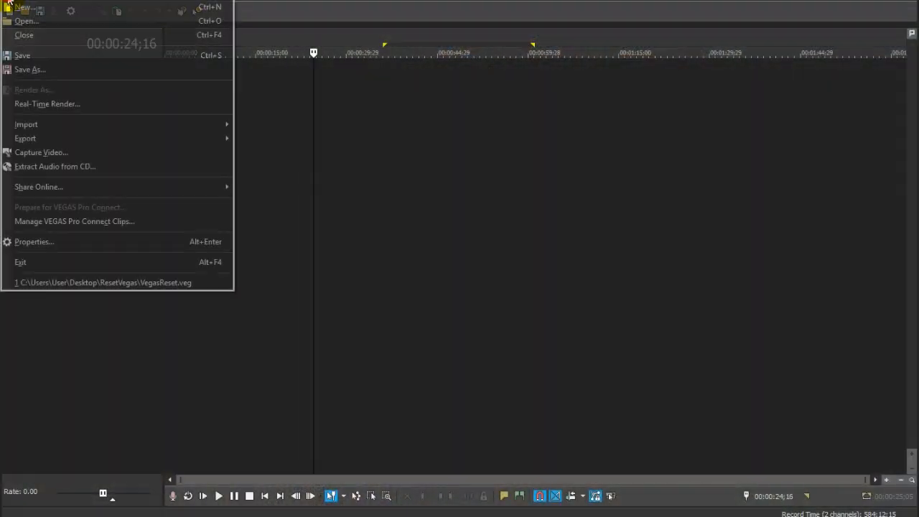
pyautogui.click(30, 69)
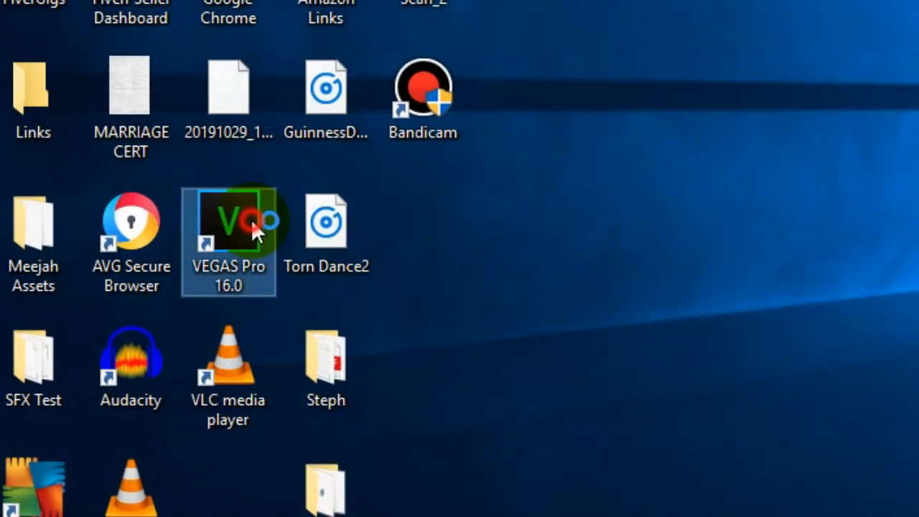
# Step: Relaunch VEGAS Pro 16.0 with Ctrl+Shift held and confirm resetting all preferences to defaults
pyautogui.doubleClick(228, 221)
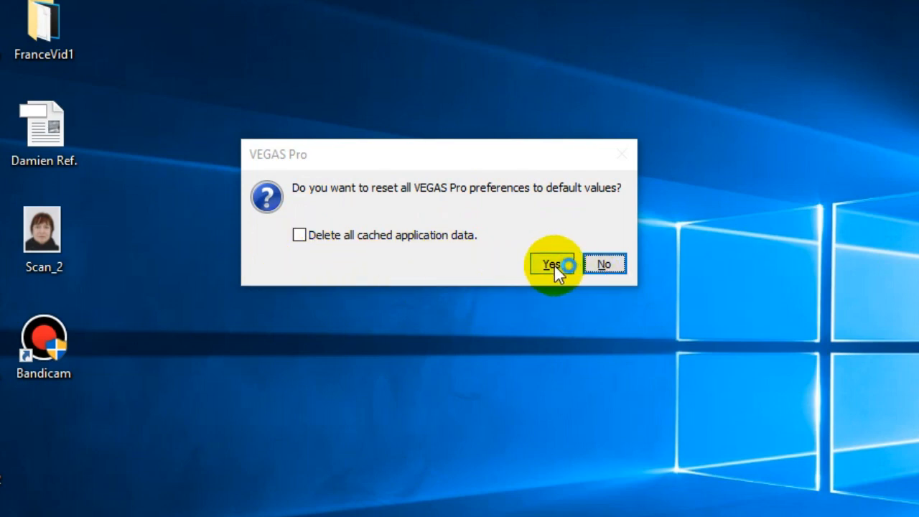
pyautogui.click(551, 263)
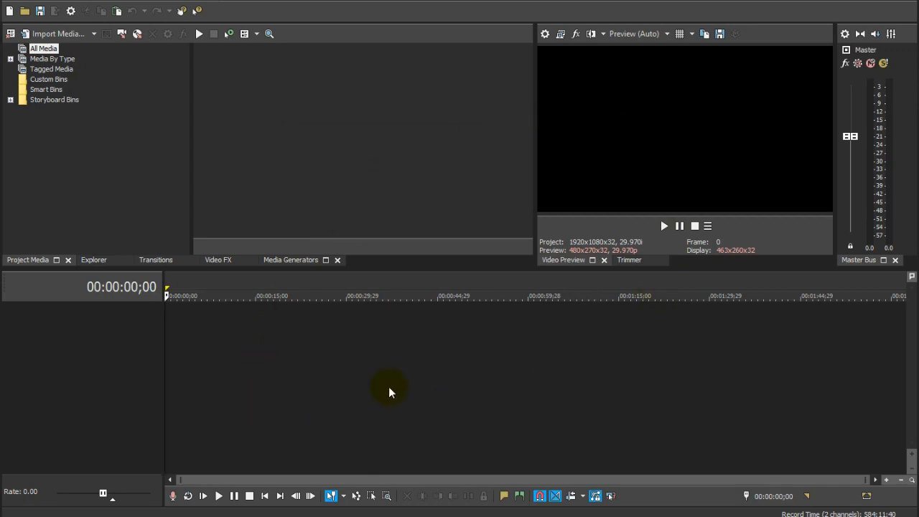
pyautogui.moveTo(499, 357)
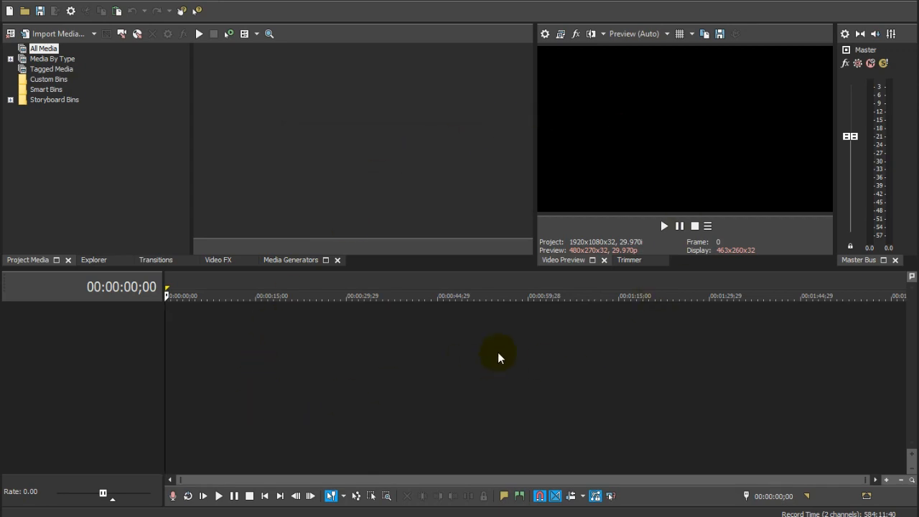